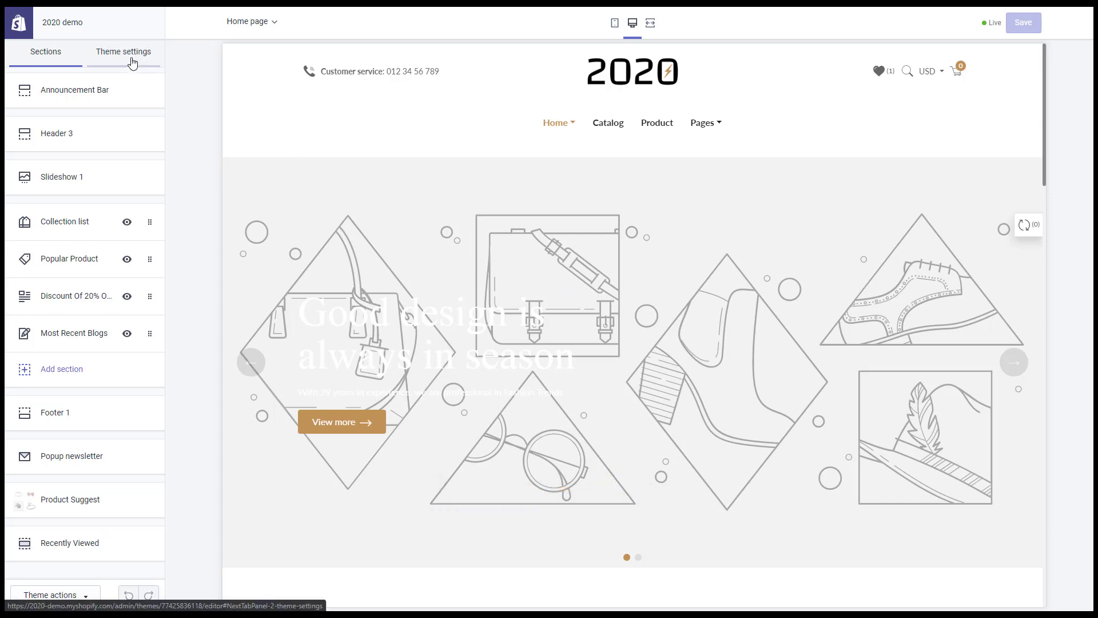
- Switch the theme's header layout from Header 3 to Header 4 in Select layout
left_click(122, 51)
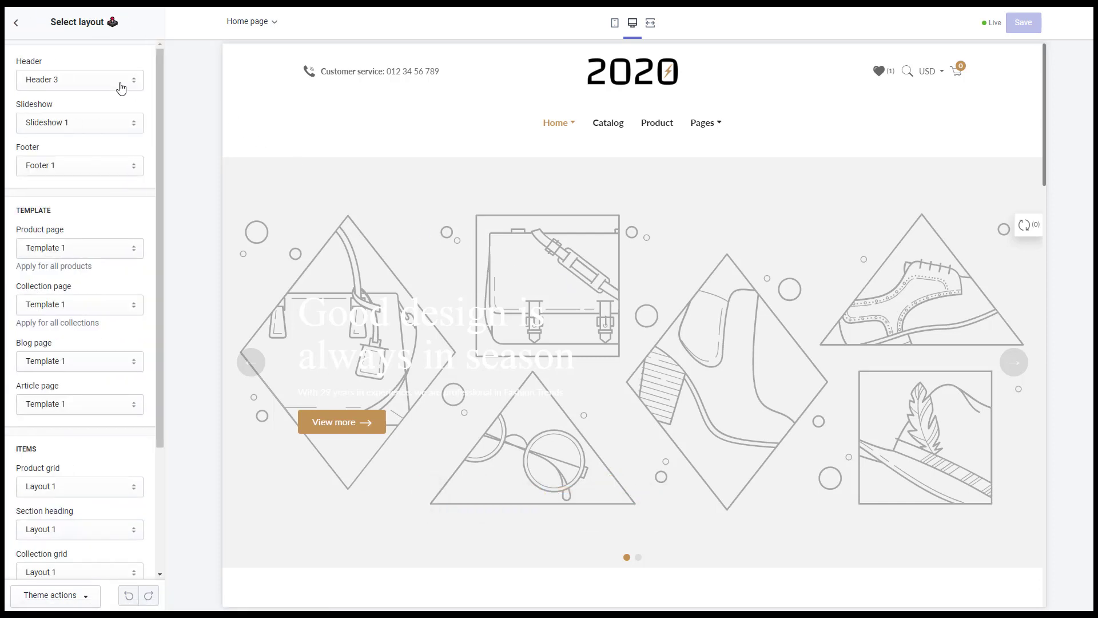
left_click(79, 79)
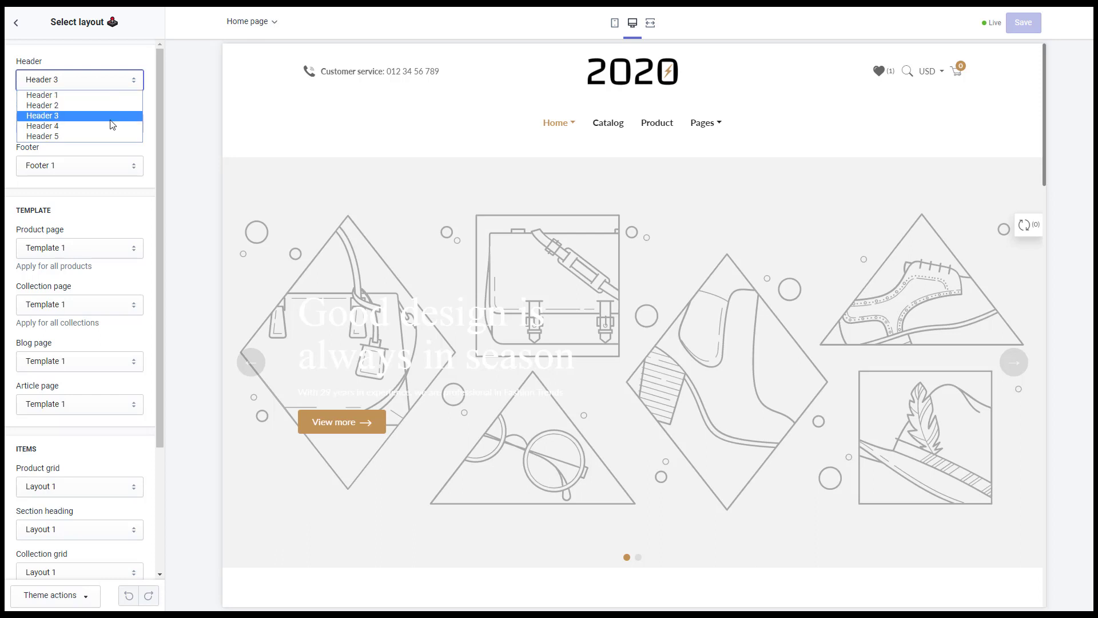
mouse_move(42, 126)
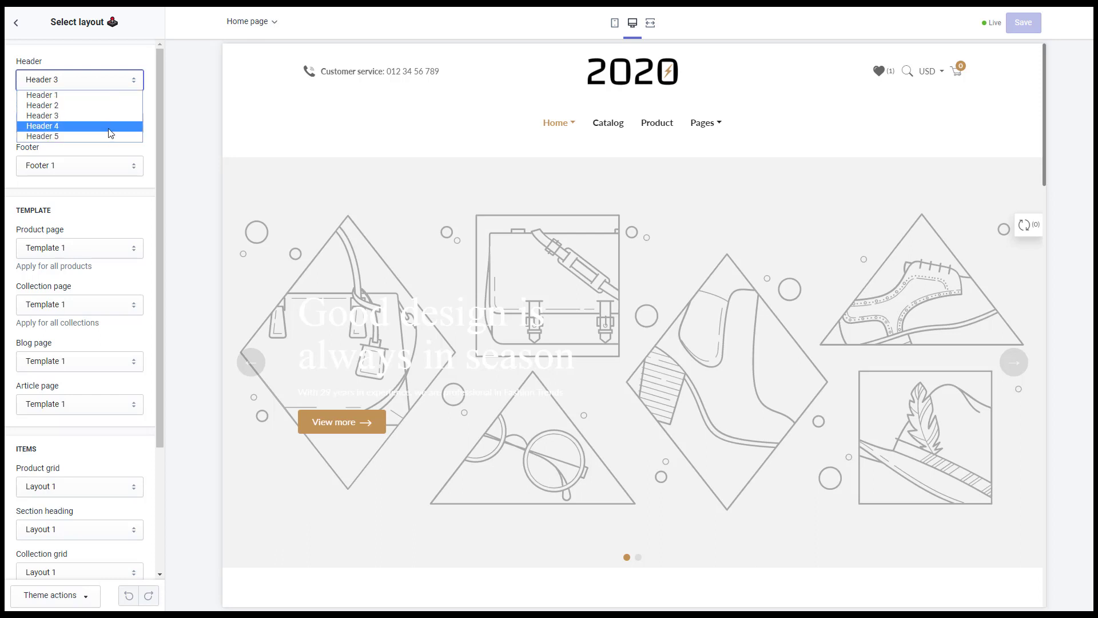
left_click(42, 125)
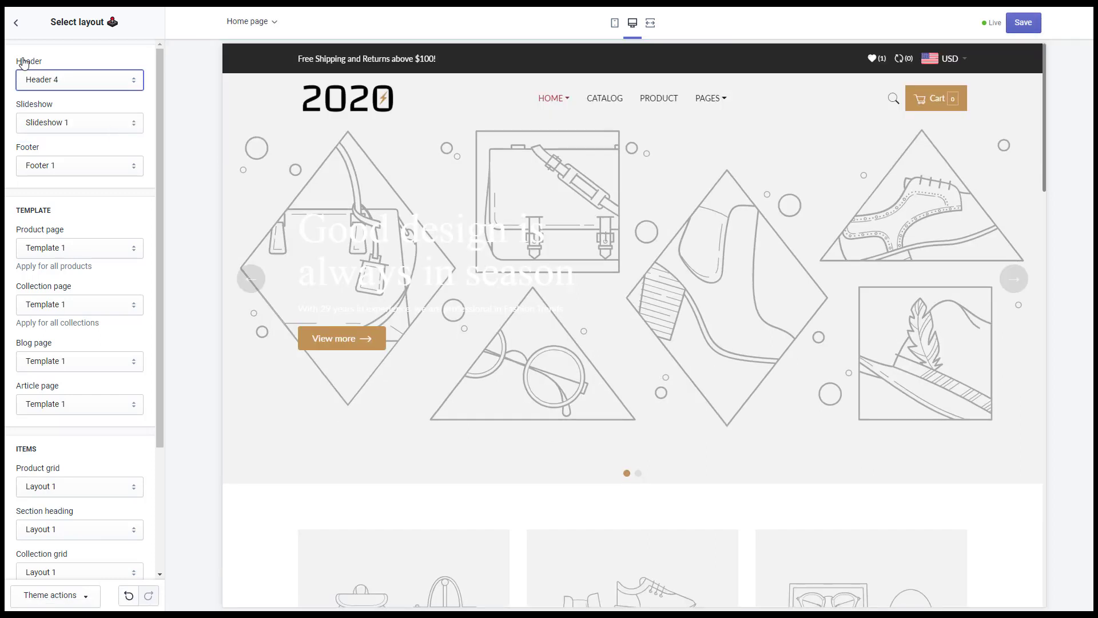
left_click(15, 23)
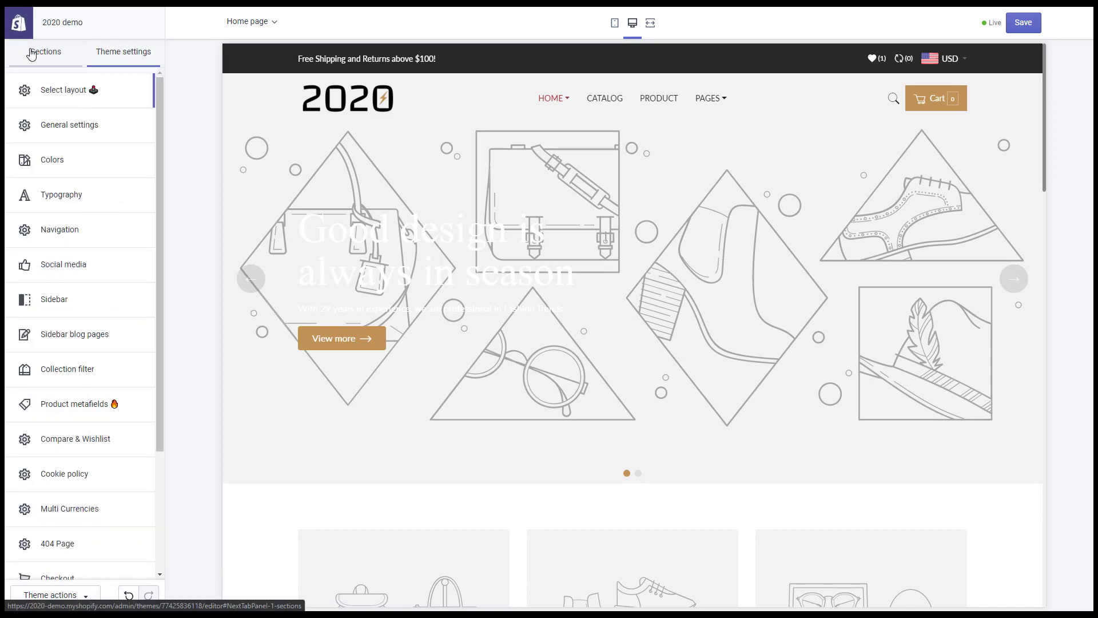
- Turn off the transparent header in the Header 4 section settings
left_click(46, 52)
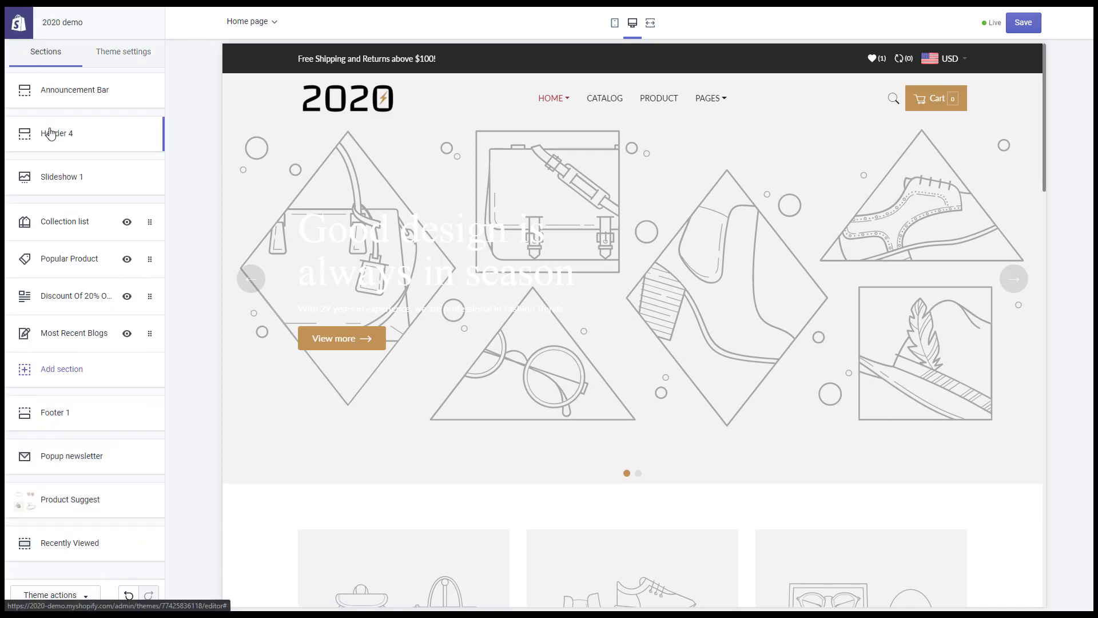
left_click(58, 133)
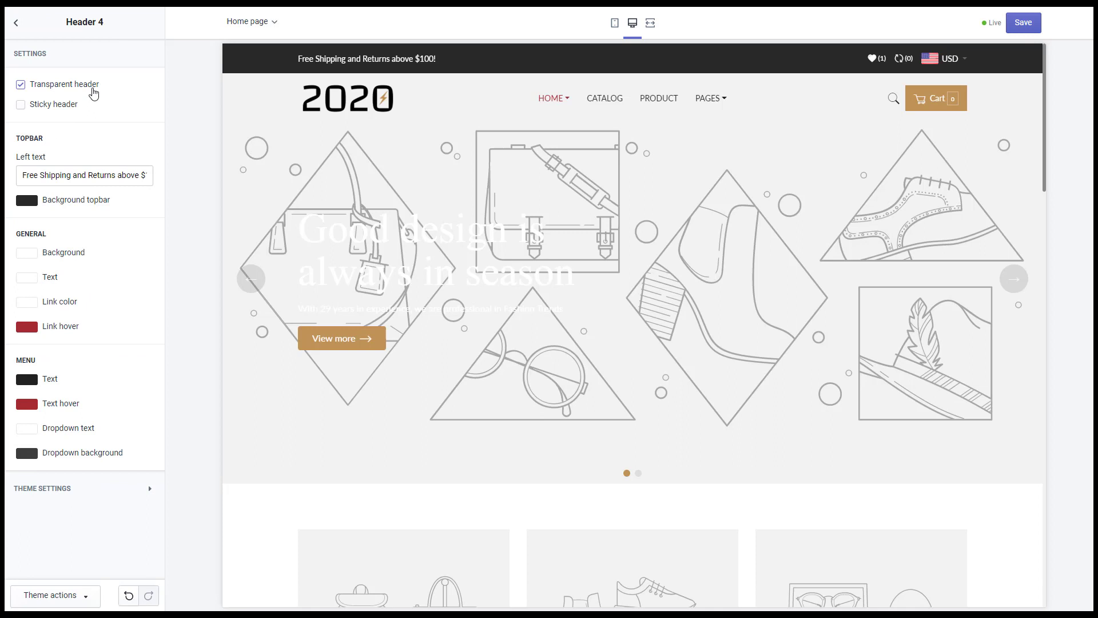
left_click(21, 83)
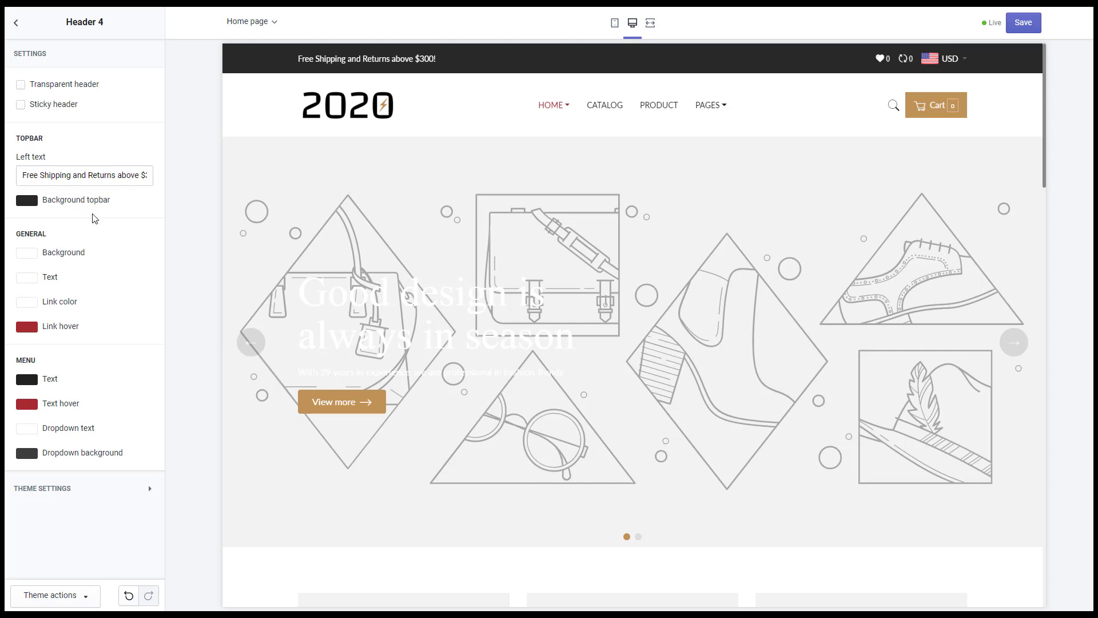
mouse_move(82, 333)
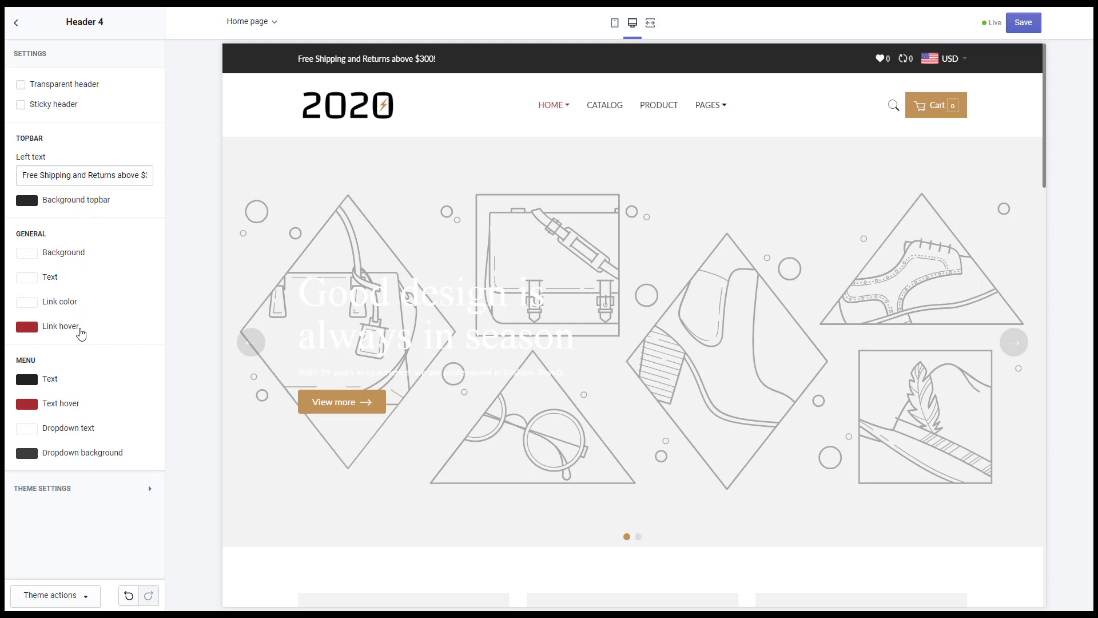
mouse_move(135, 464)
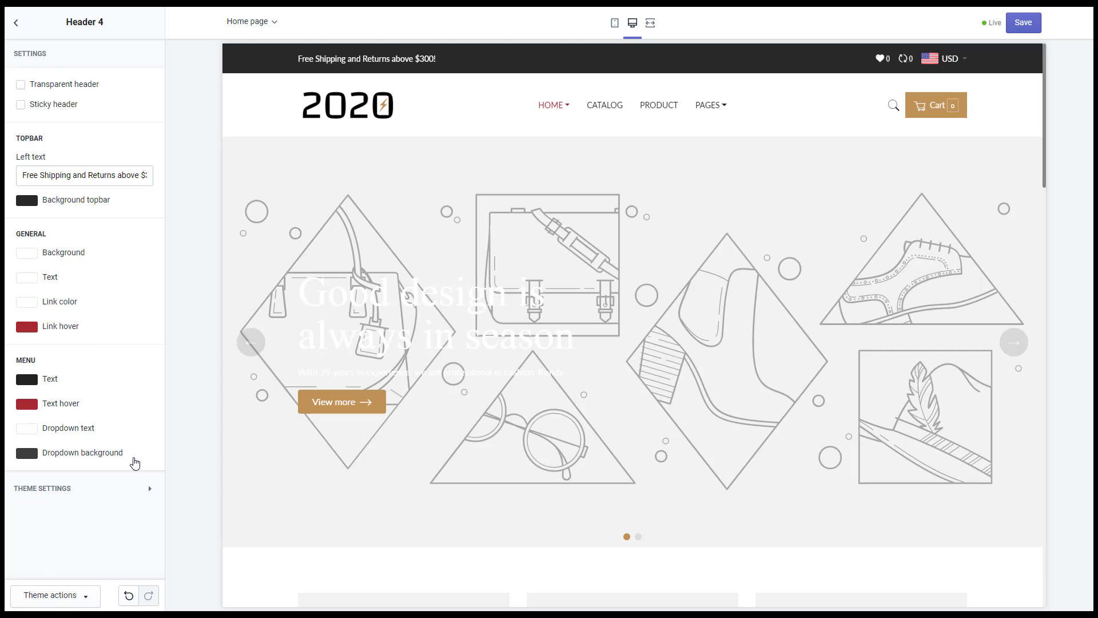
- In Navigation settings, try Footer menu on the header, then reassign Main menu
left_click(15, 22)
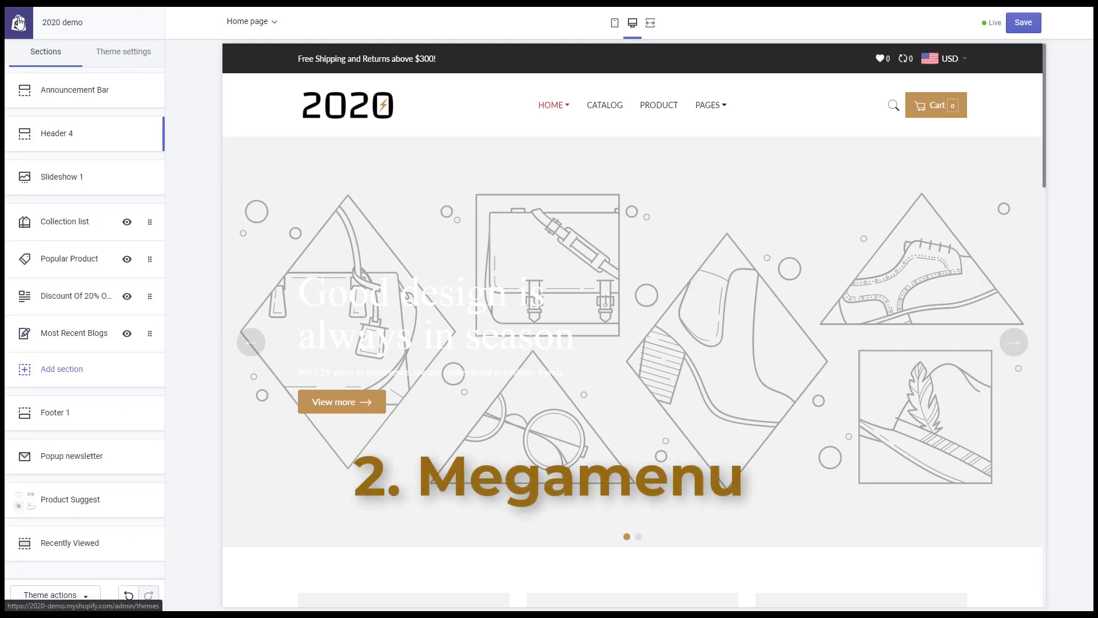
left_click(124, 51)
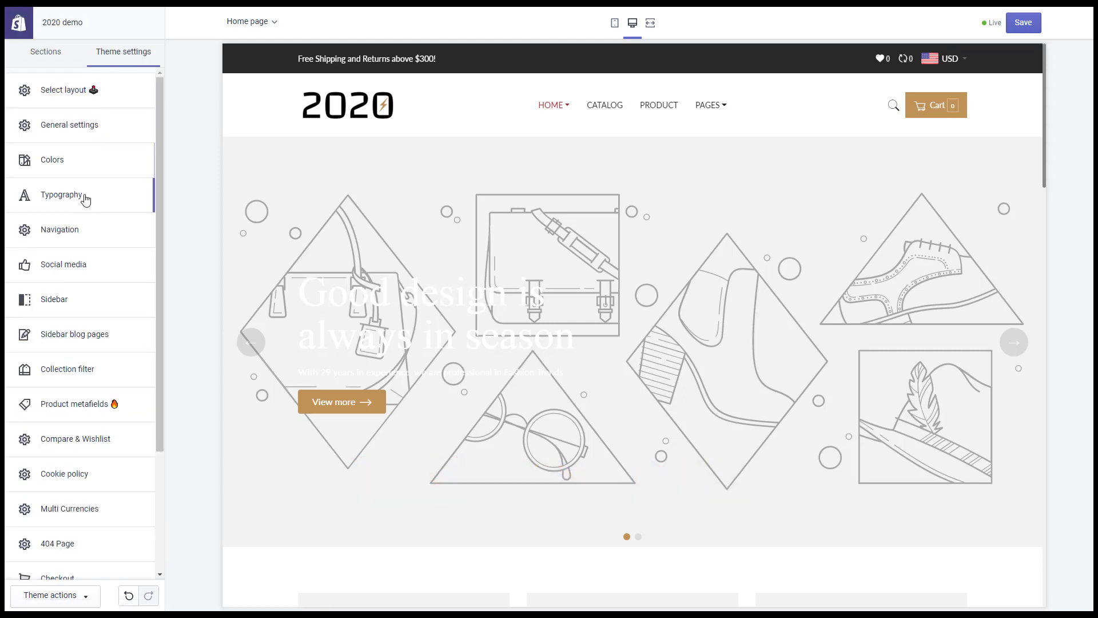
left_click(58, 229)
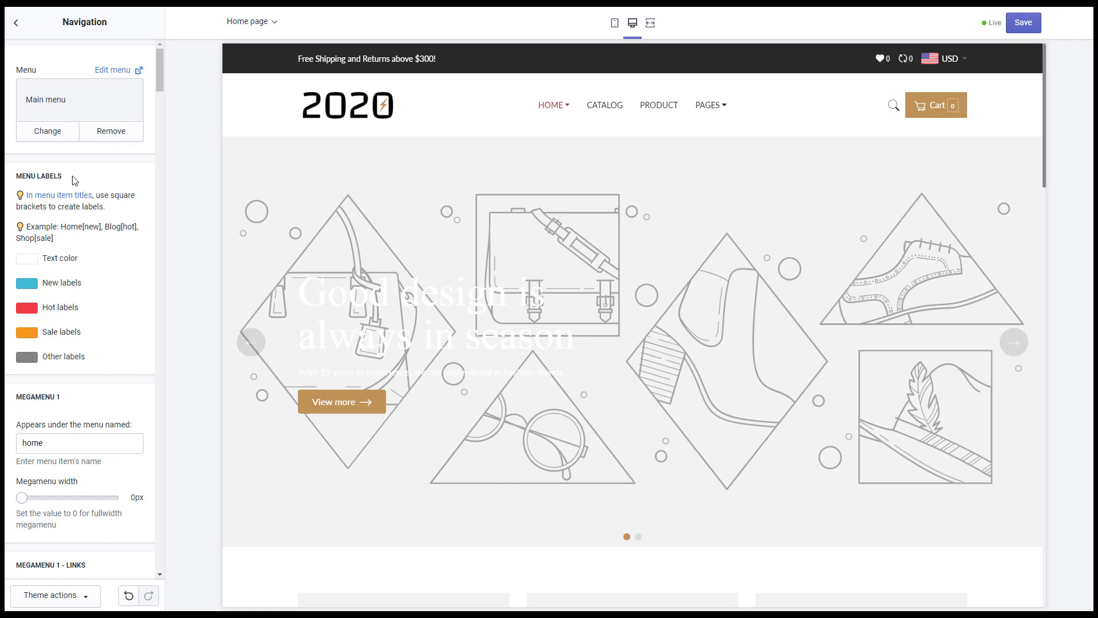
left_click(47, 130)
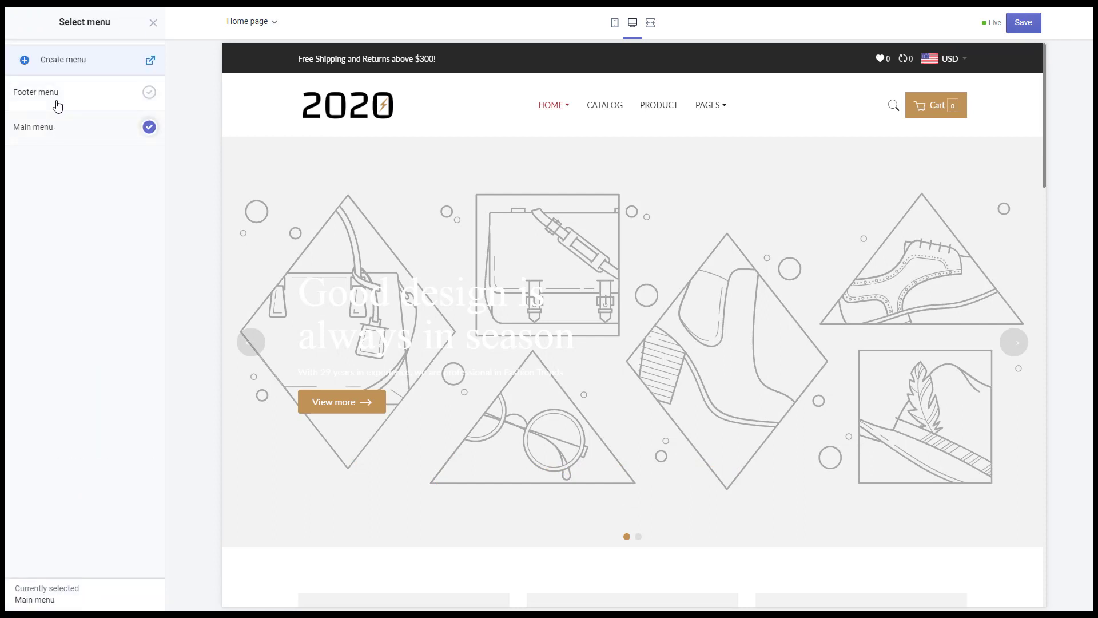
left_click(45, 92)
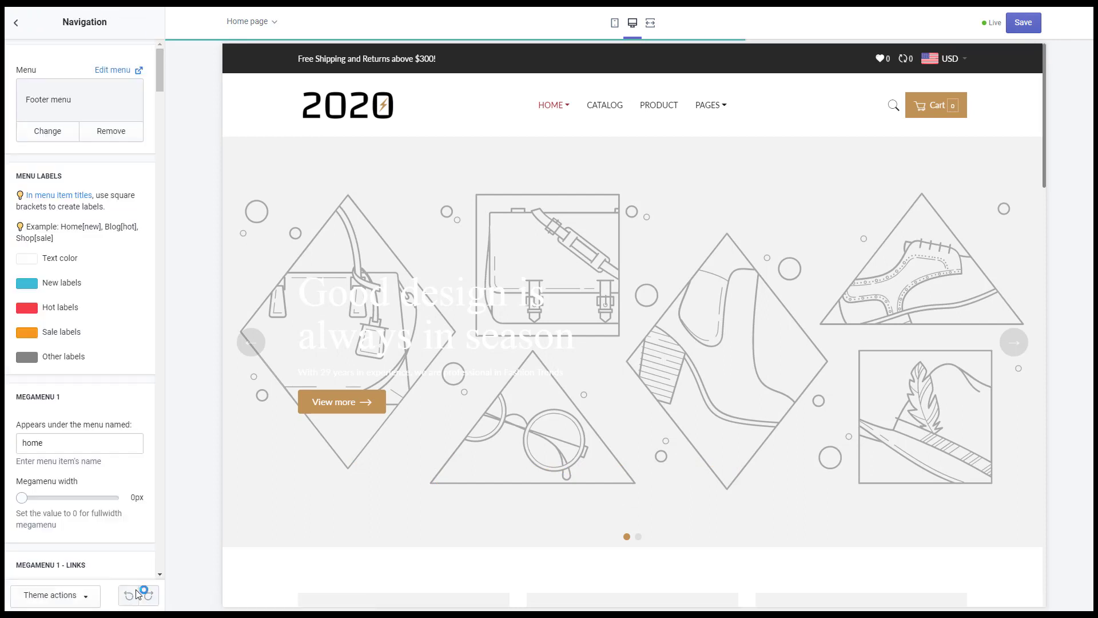
left_click(47, 131)
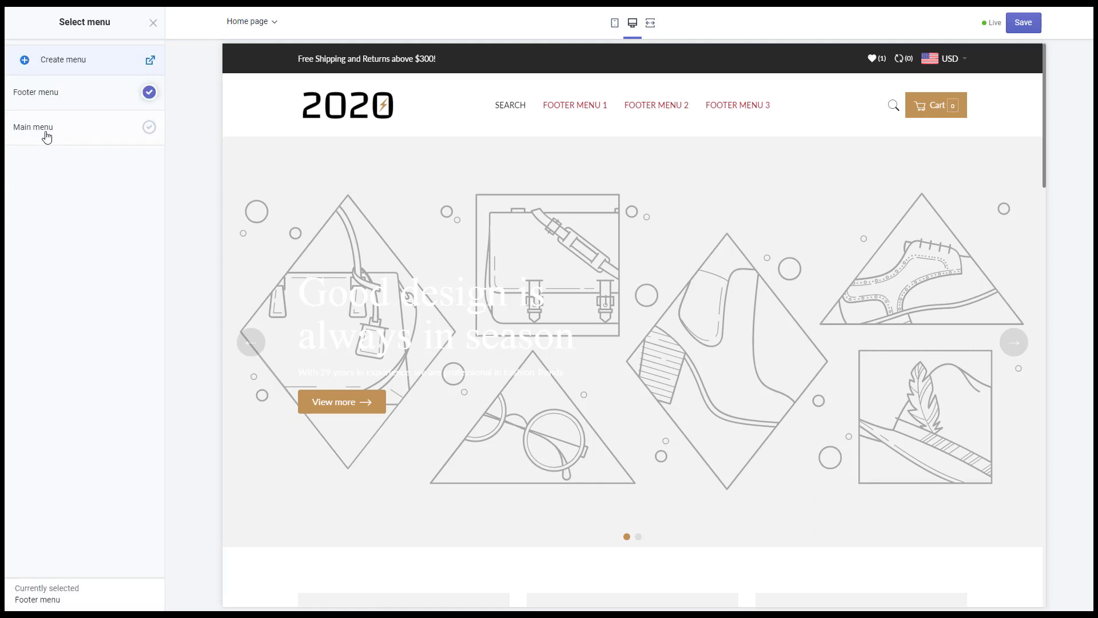
left_click(34, 127)
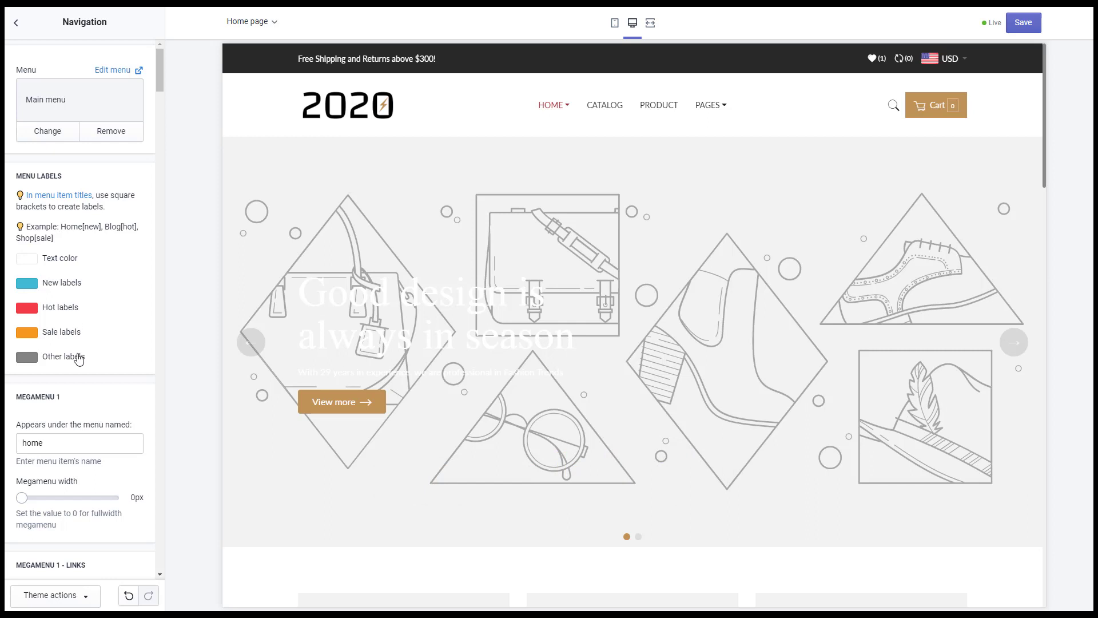
mouse_move(64, 229)
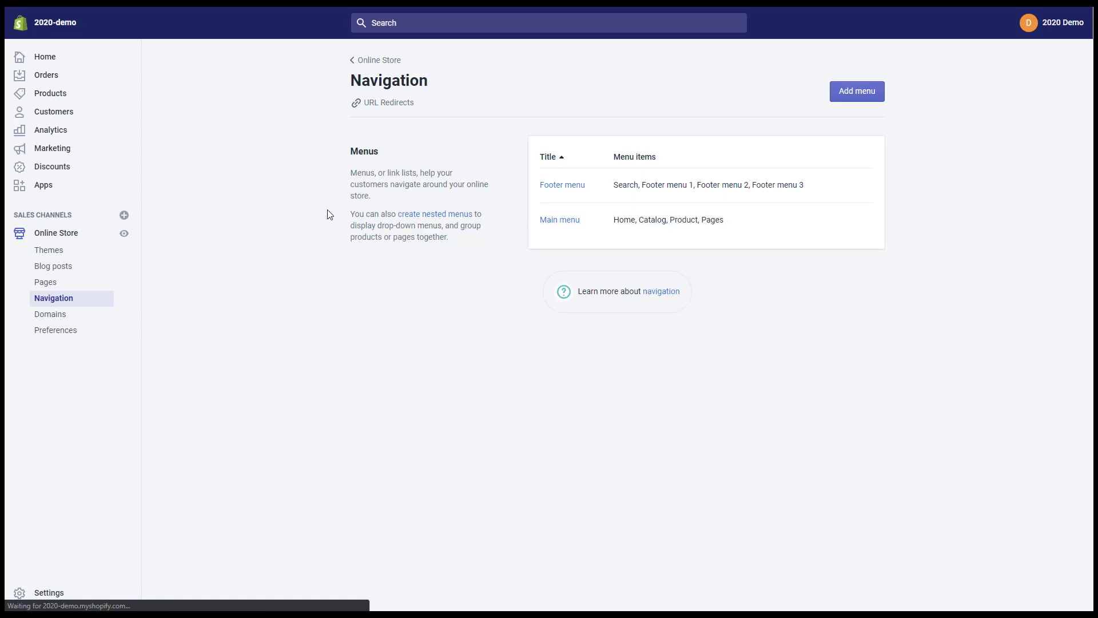
- Rename the Main menu's Home item to Home[hot] and save the menu
left_click(559, 219)
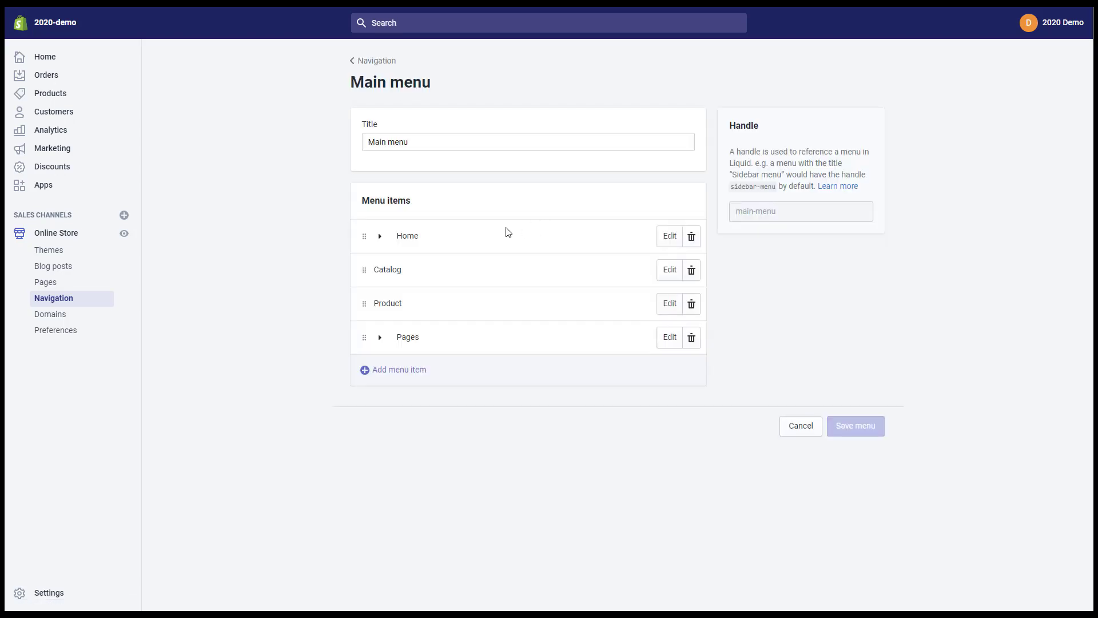
left_click(380, 236)
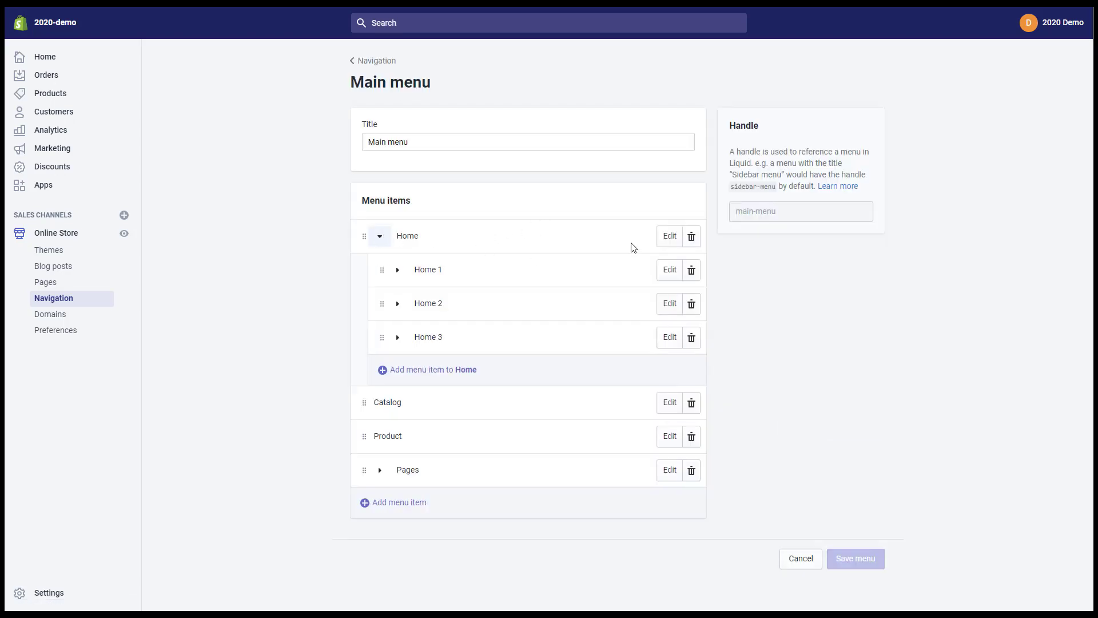
left_click(667, 236)
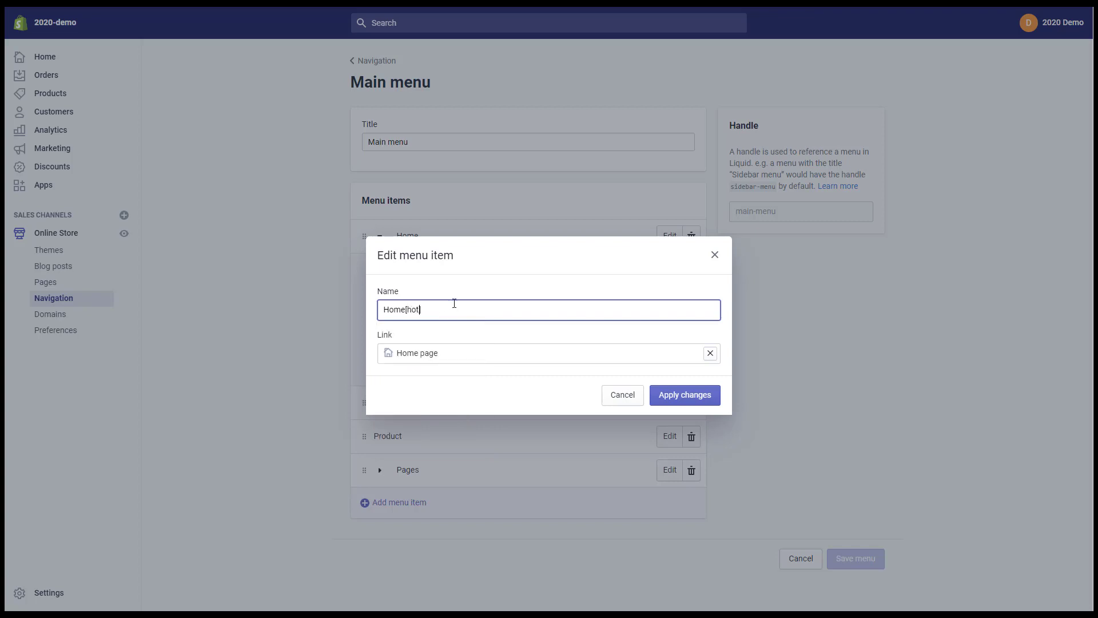
left_click(684, 395)
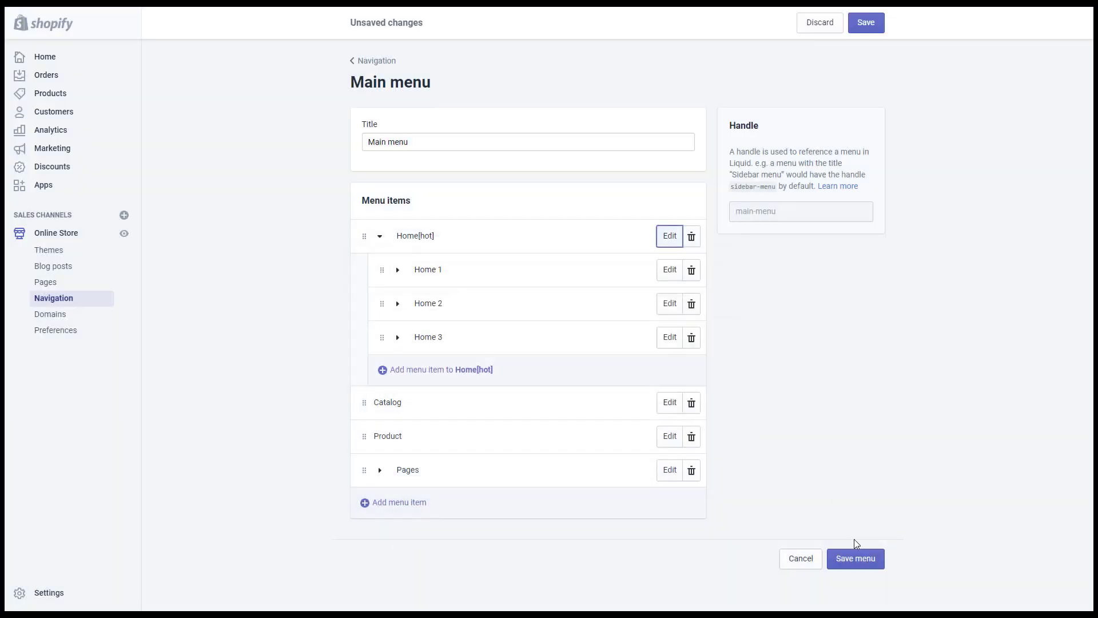
left_click(855, 559)
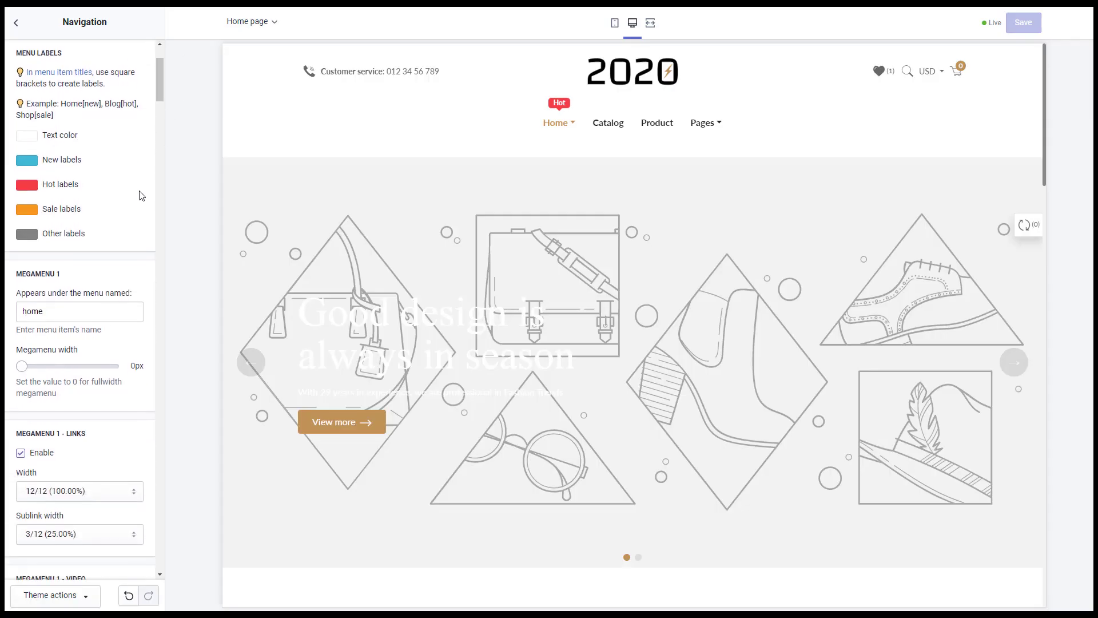
- Set Megamenu 1 to appear under catalog, preview it, then change it back to home
scroll("down", 3)
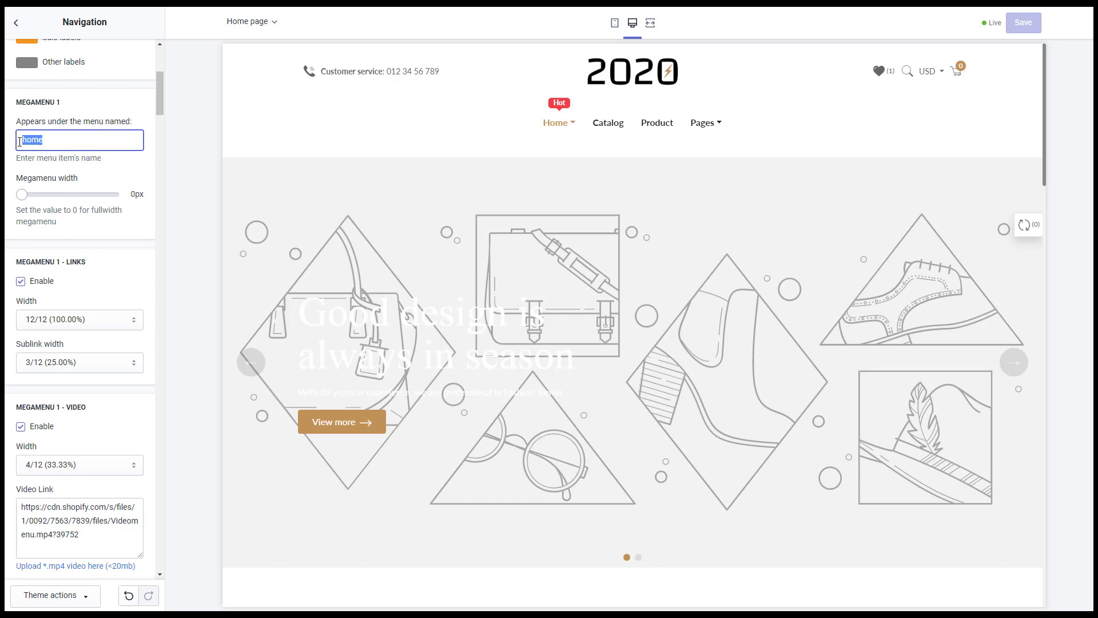
type("catalog")
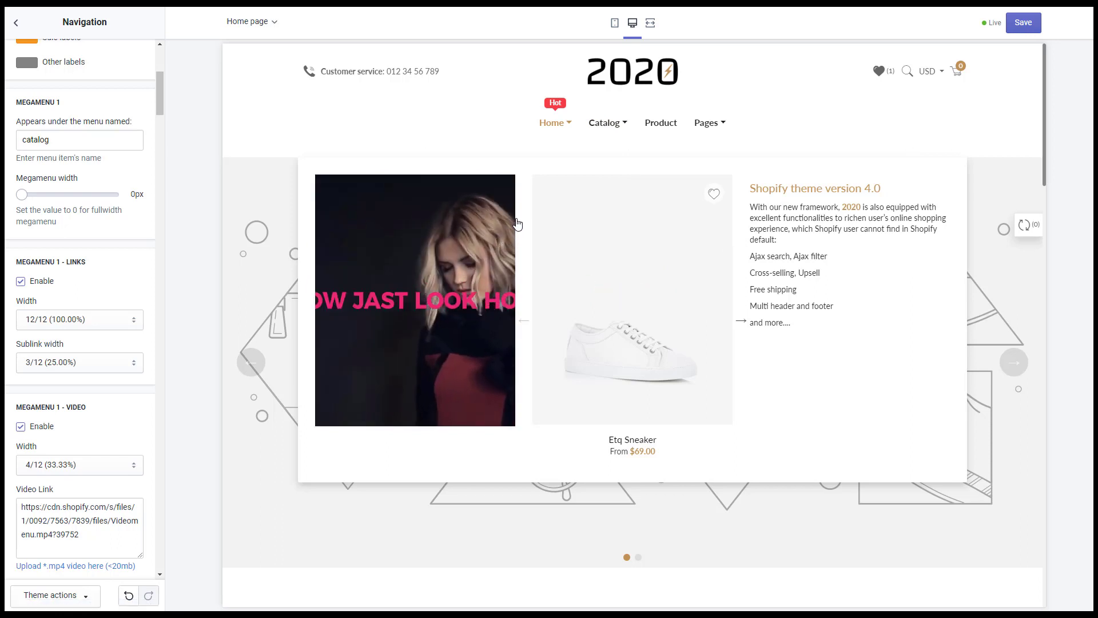
mouse_move(551, 123)
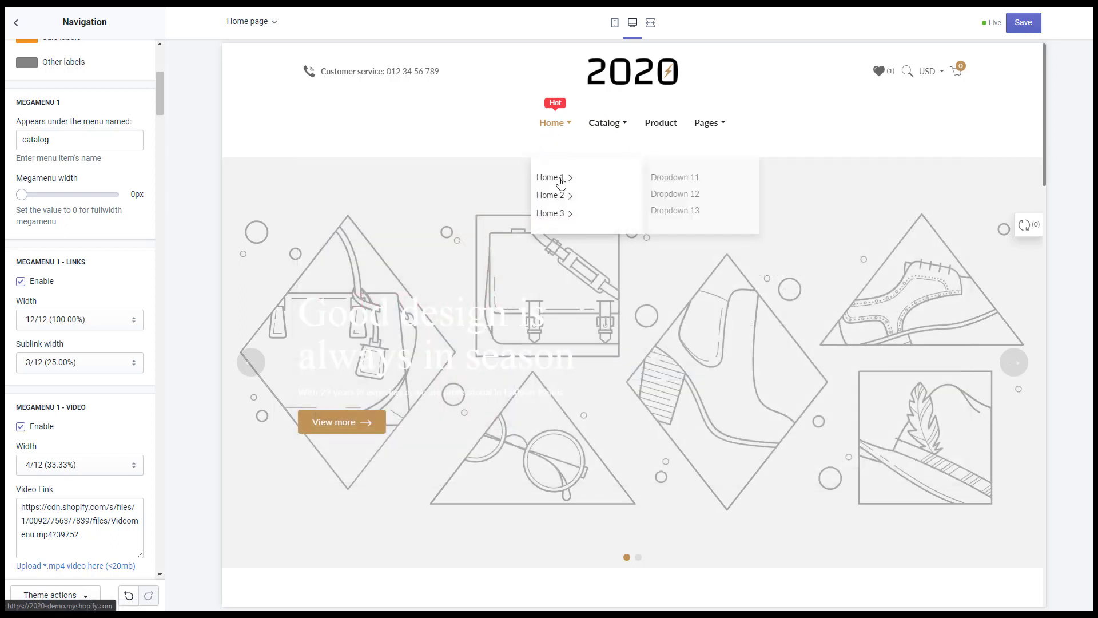
mouse_move(332, 143)
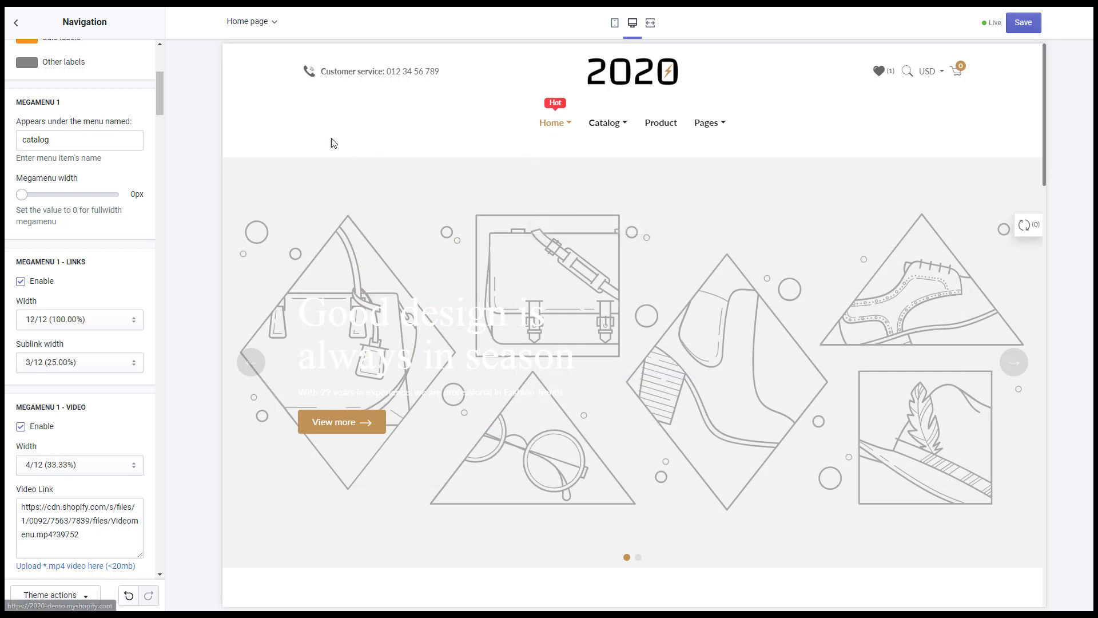
triple_click(79, 139)
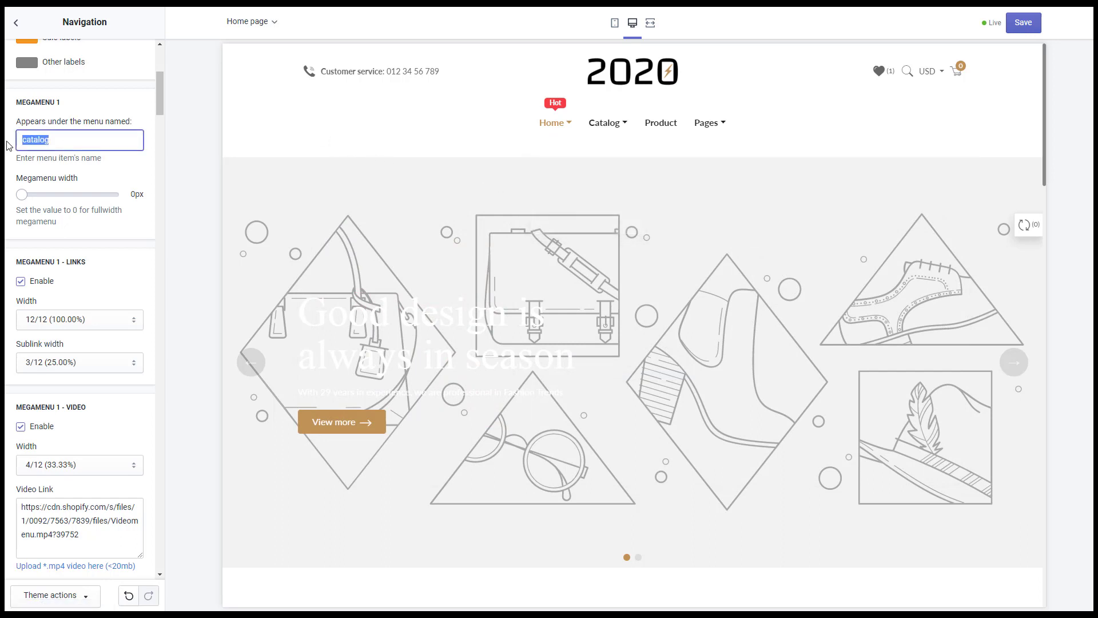
type("home")
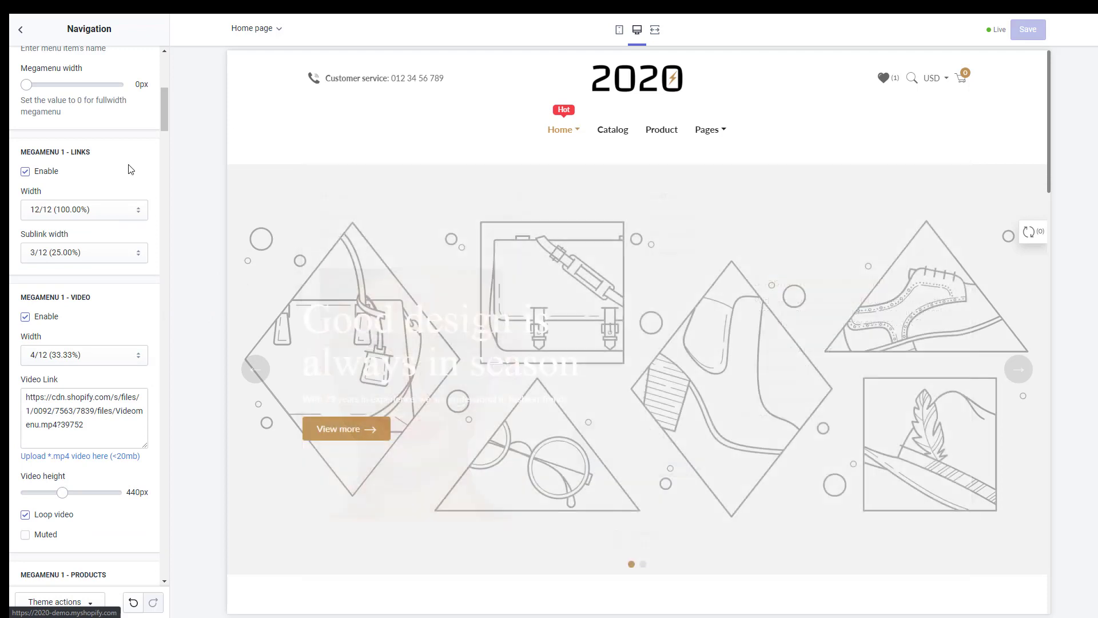
- Set Megamenu 1 links width 3/12, sublink width 12/12, and products width 3/12
left_click(83, 209)
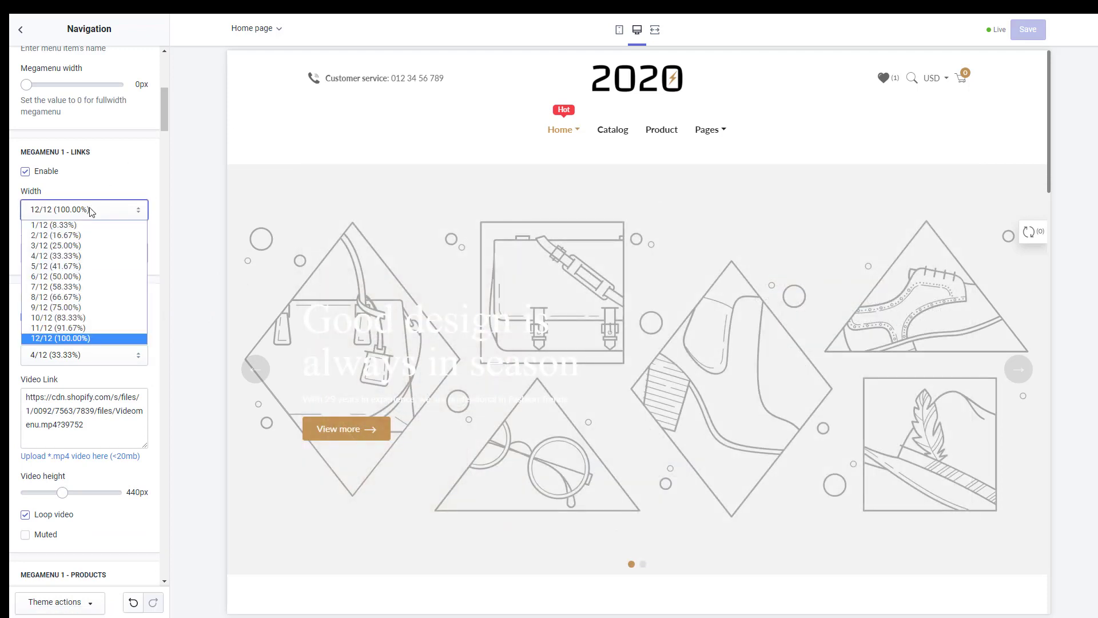
left_click(55, 245)
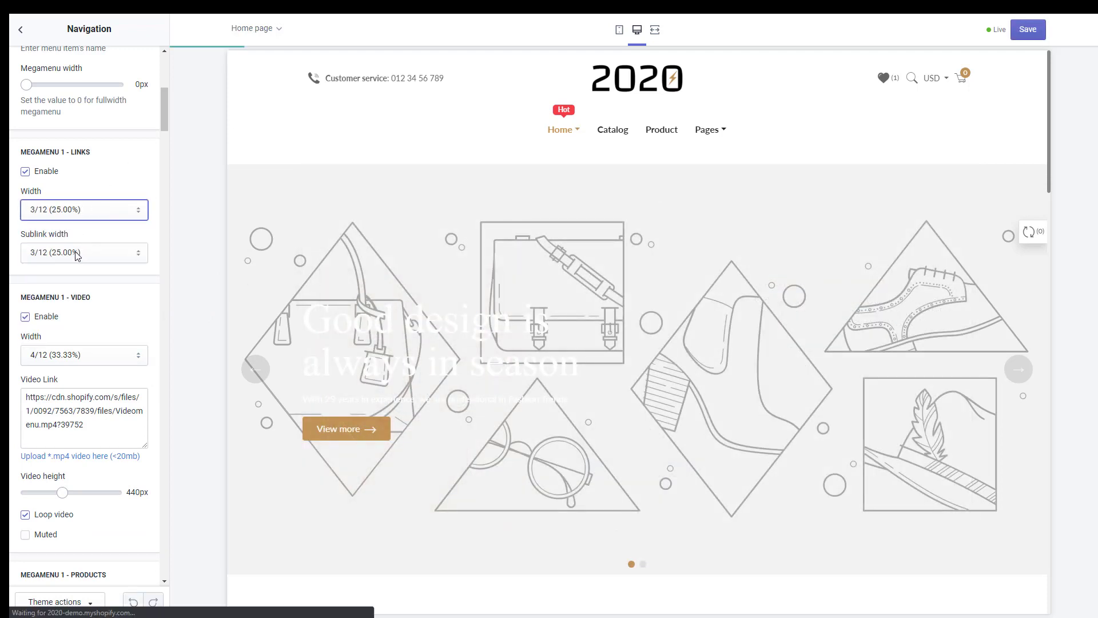
left_click(84, 251)
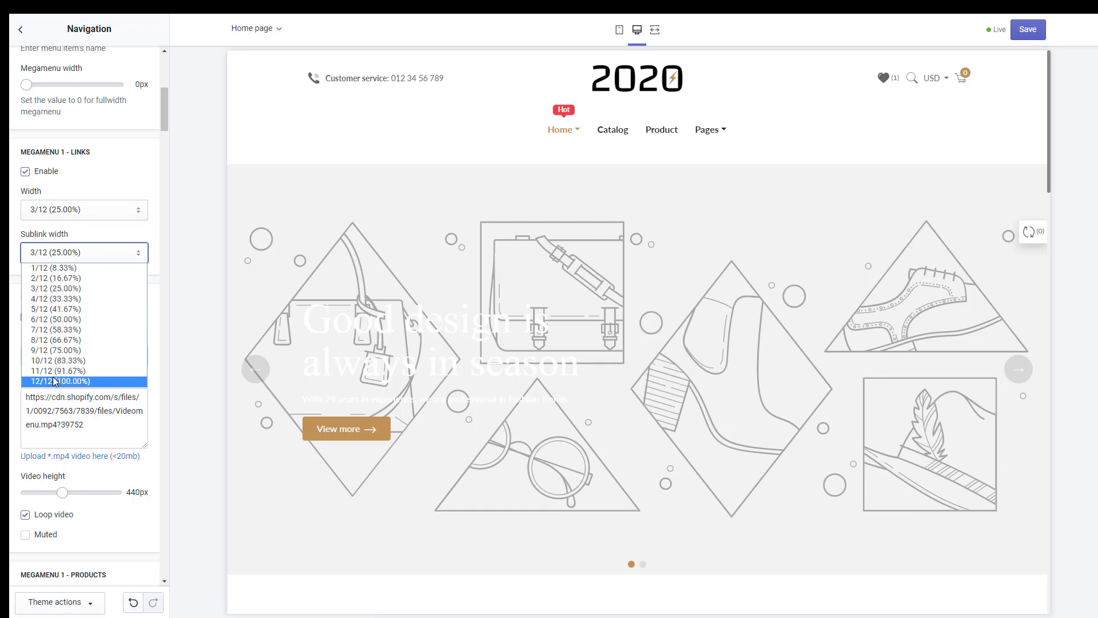
left_click(60, 381)
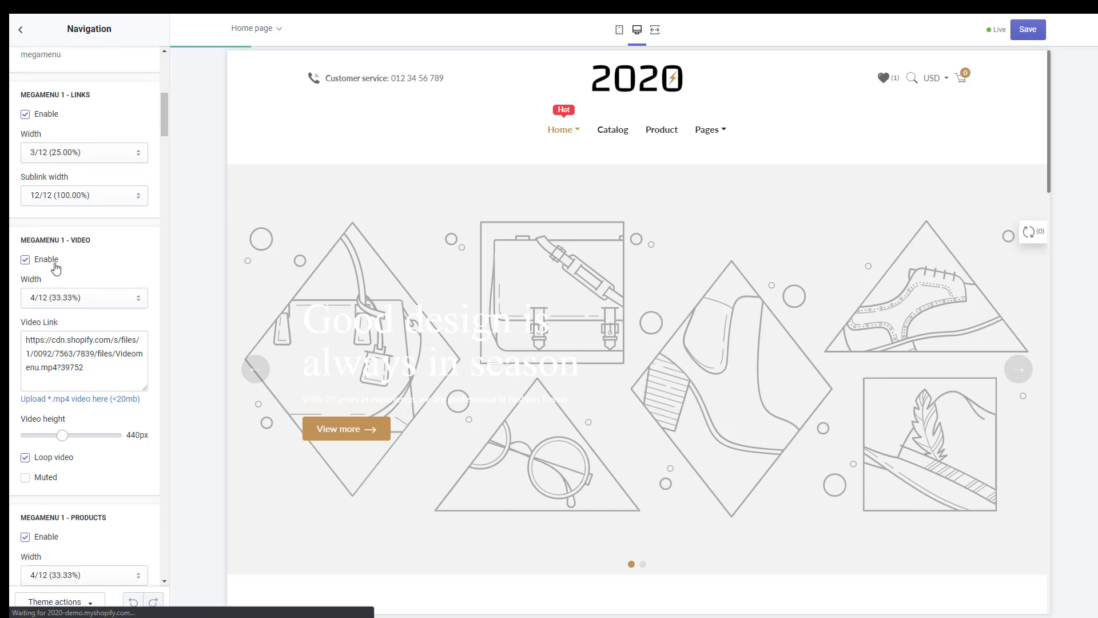
left_click(83, 297)
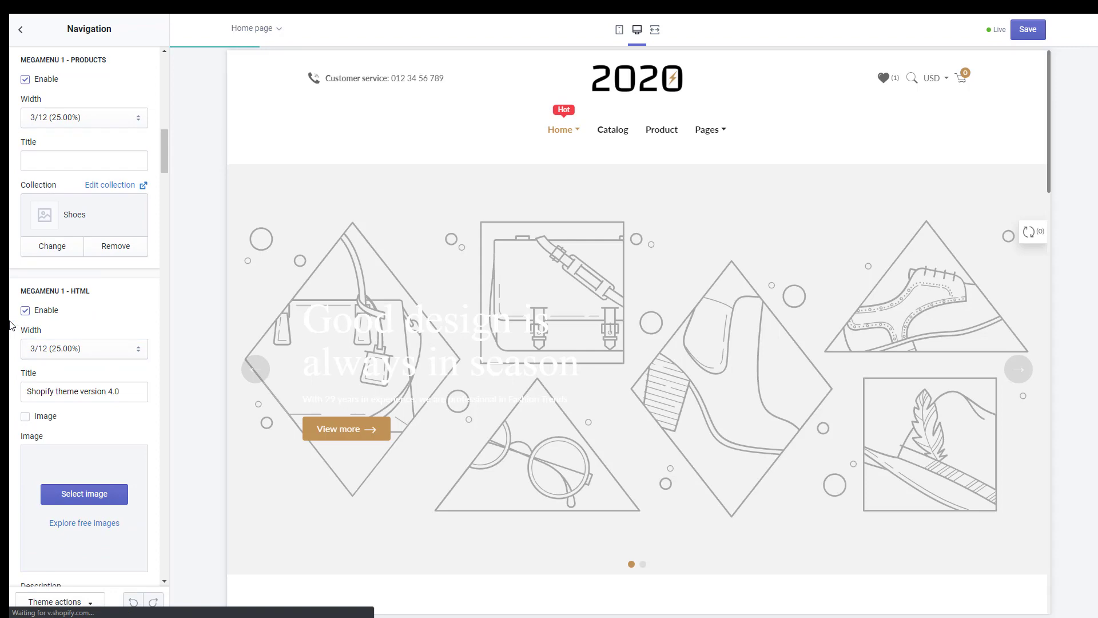
mouse_move(560, 129)
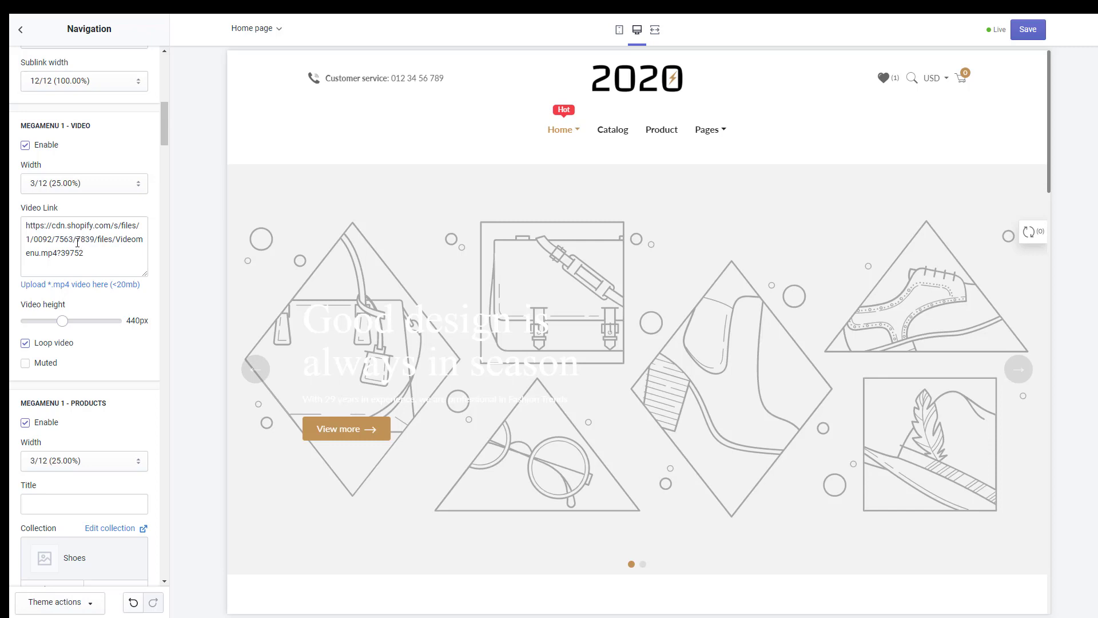
- Lower Megamenu 1's video height from 440px to 320px with the slider
left_click_drag(64, 321, 45, 320)
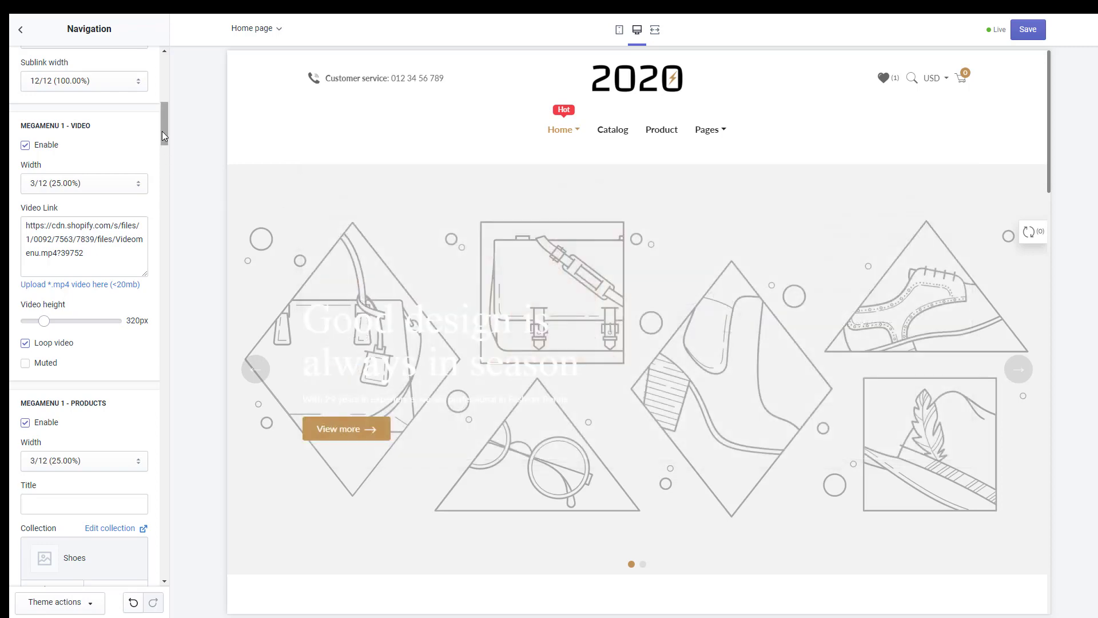
scroll("down", 3)
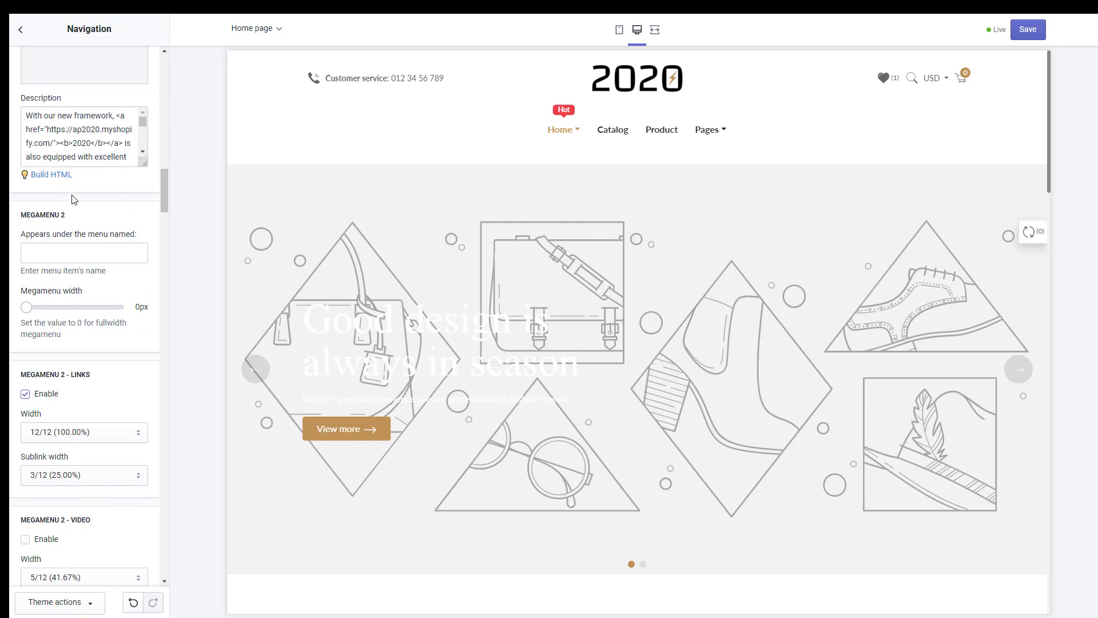
mouse_move(74, 220)
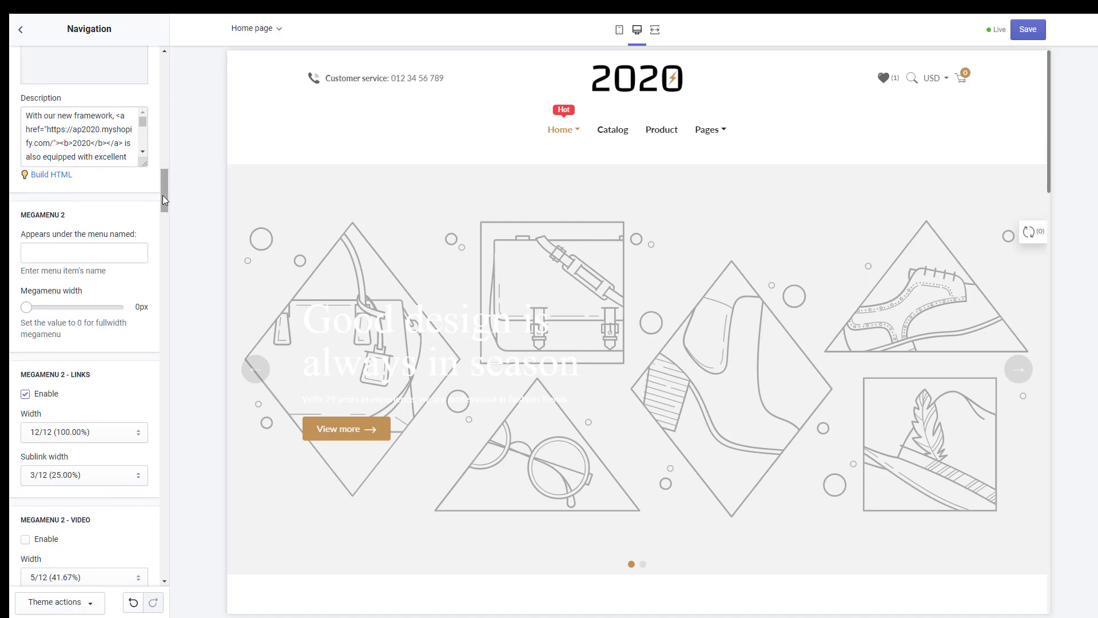
scroll("down", 3)
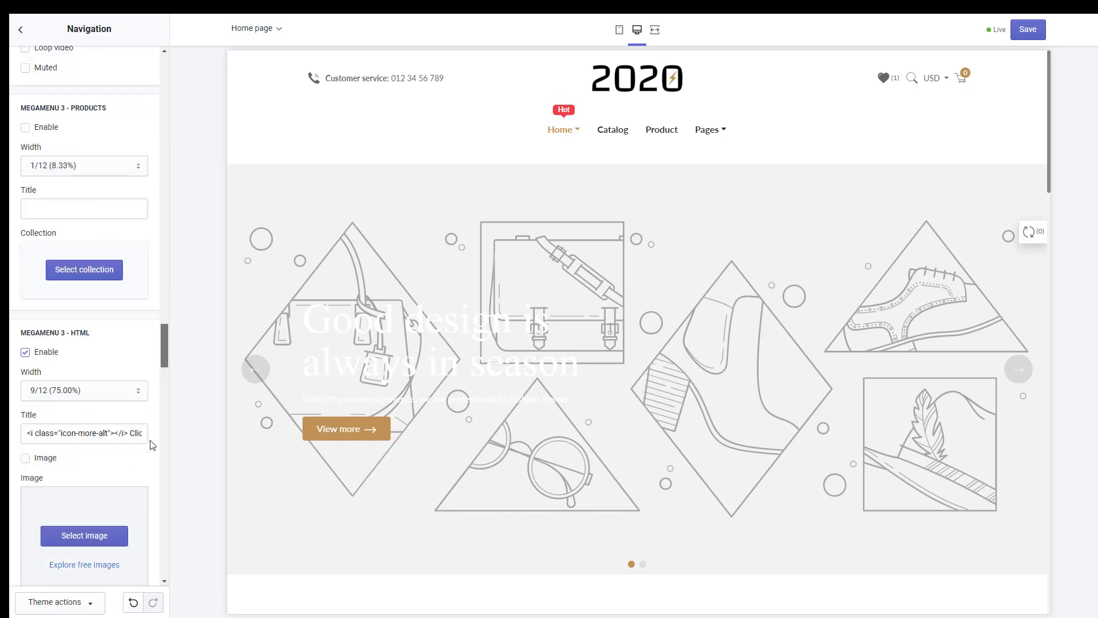
scroll("down", 3)
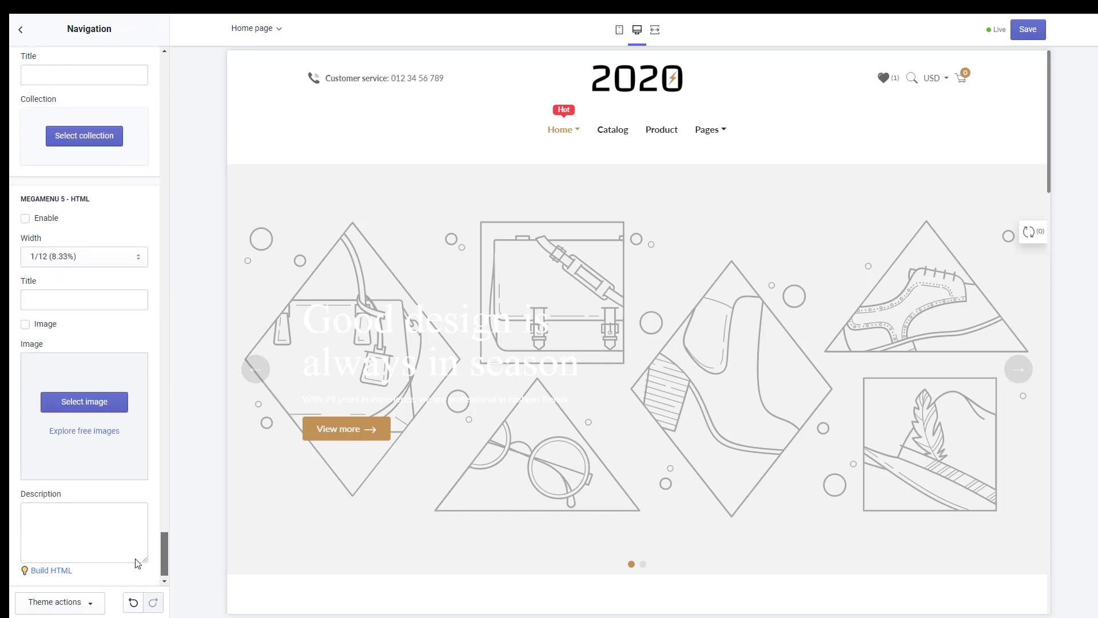